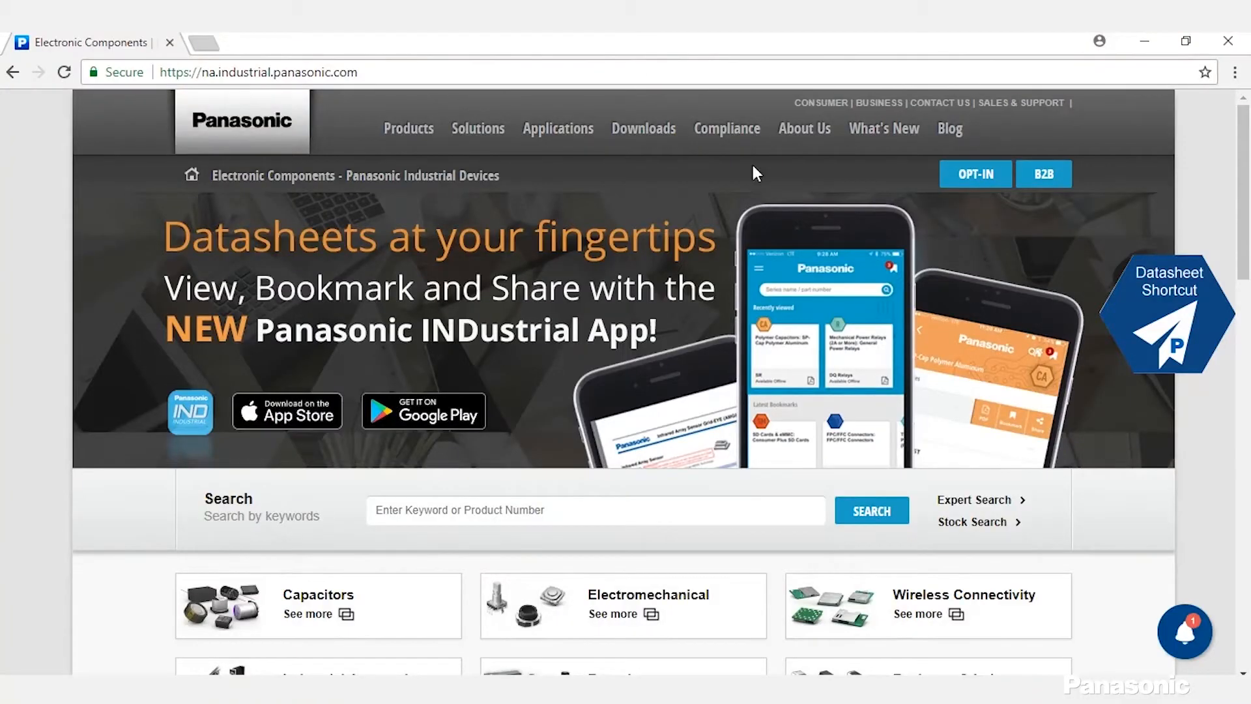
Step: From Sensors' Evaluation Kits, open the Grid-EYE AMG8834EVAL kit page and scroll to Software
scroll("down", 3)
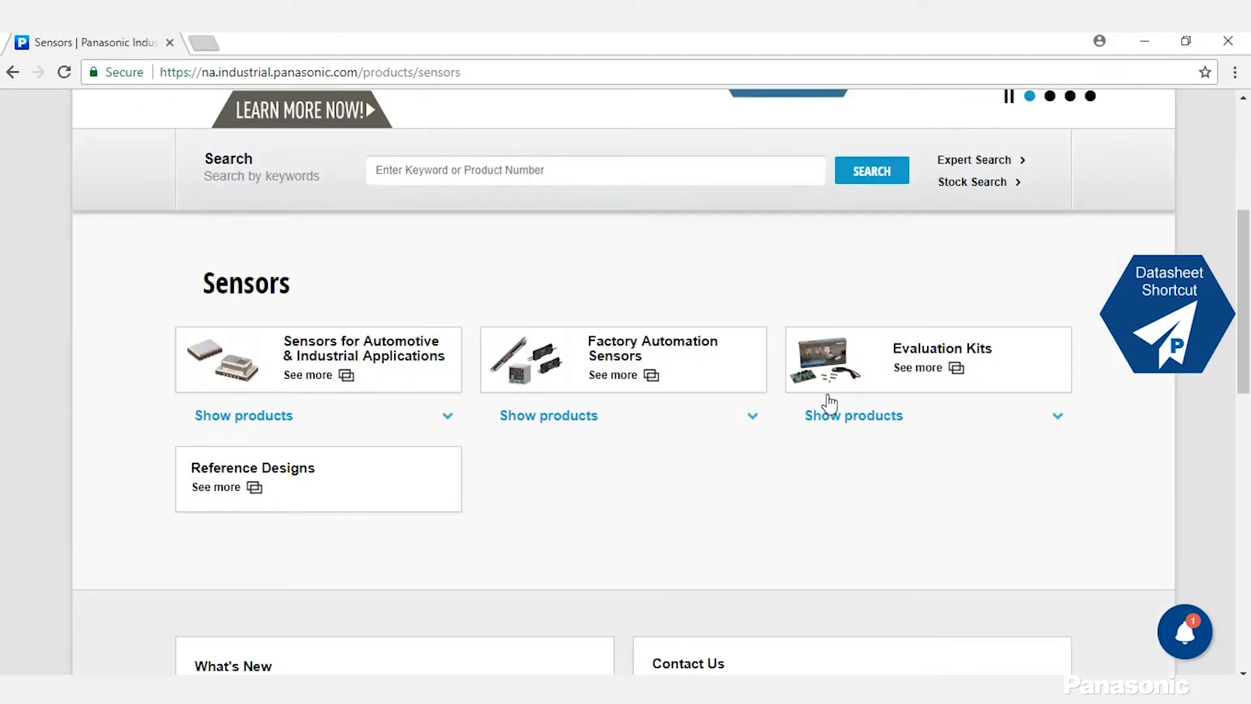
left_click(915, 367)
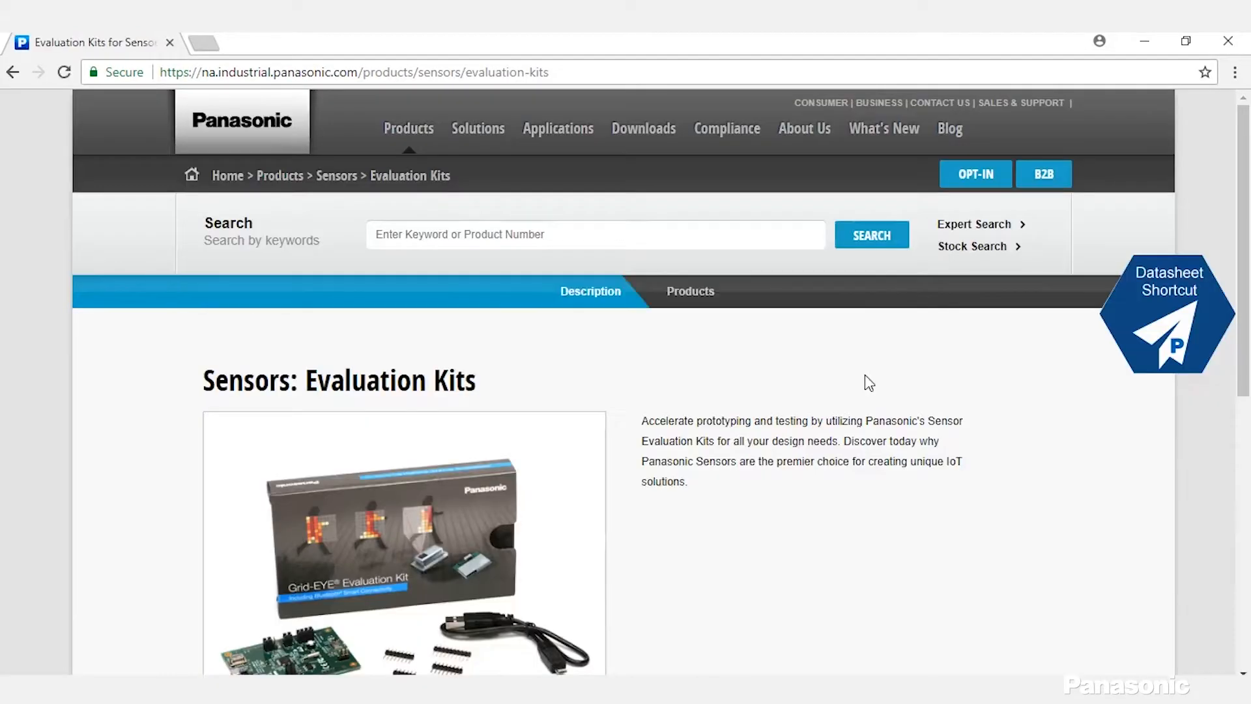
scroll("down", 3)
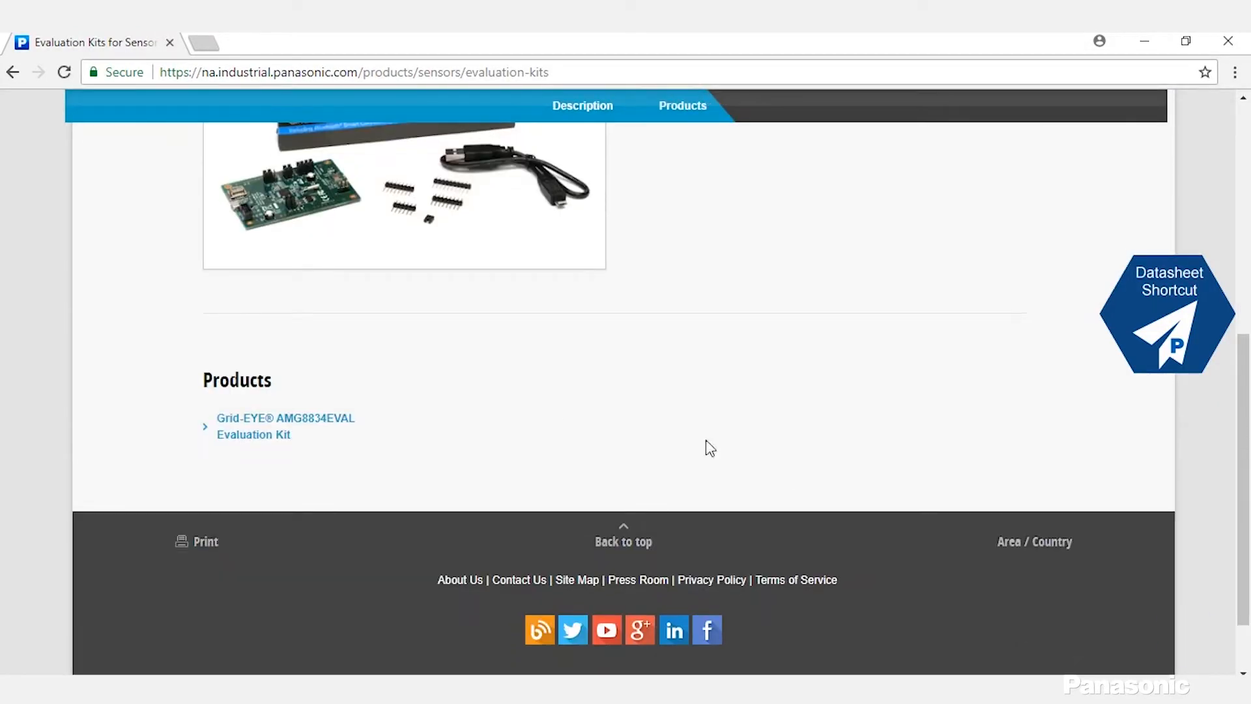
left_click(285, 425)
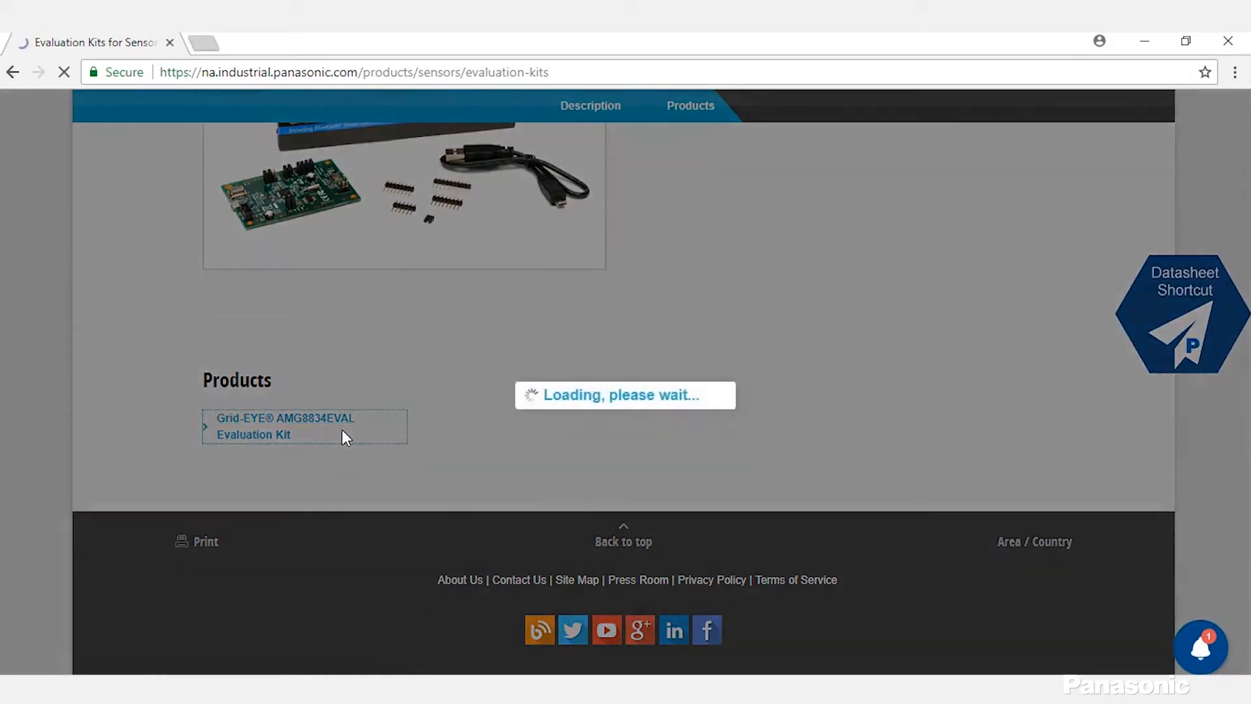
left_click(284, 425)
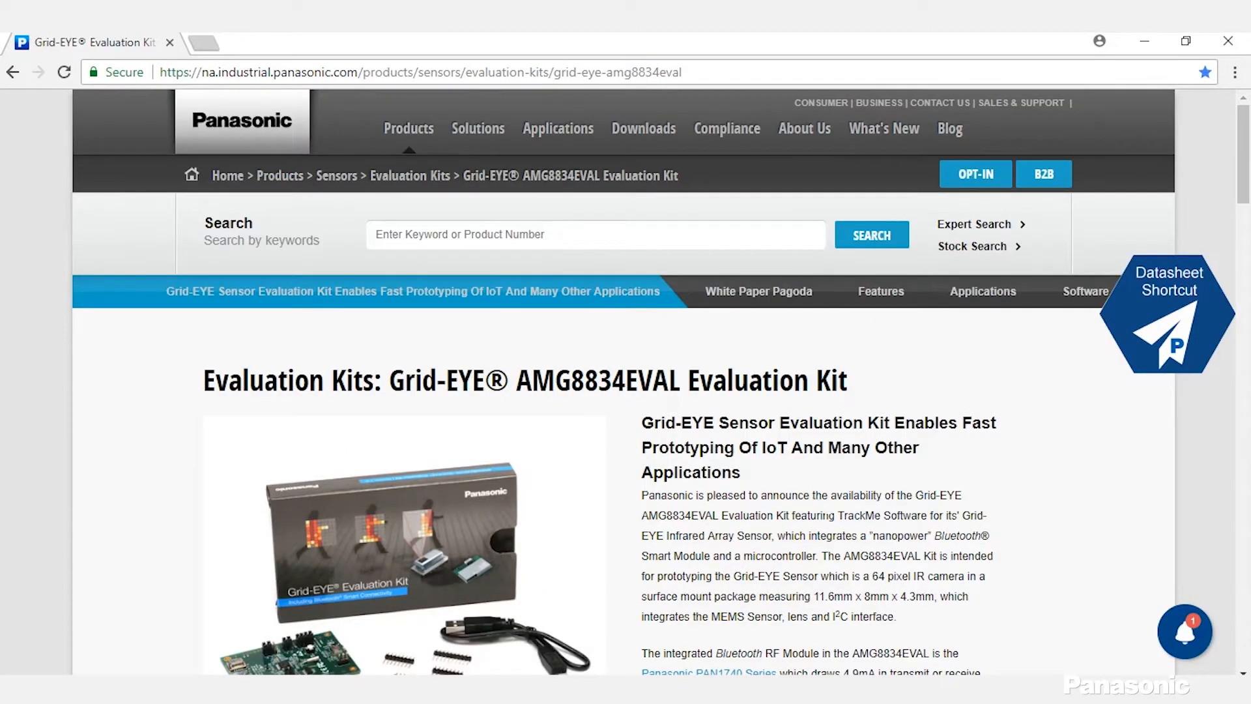
scroll("down", 3)
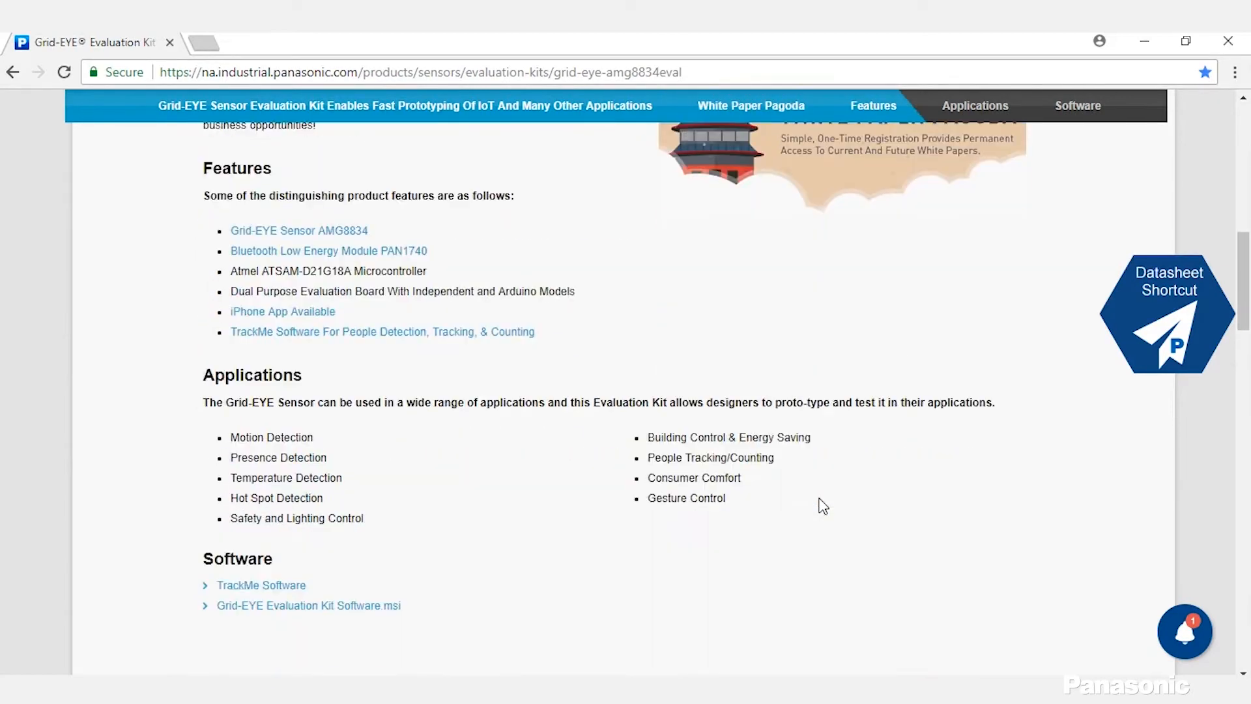
scroll("down", 3)
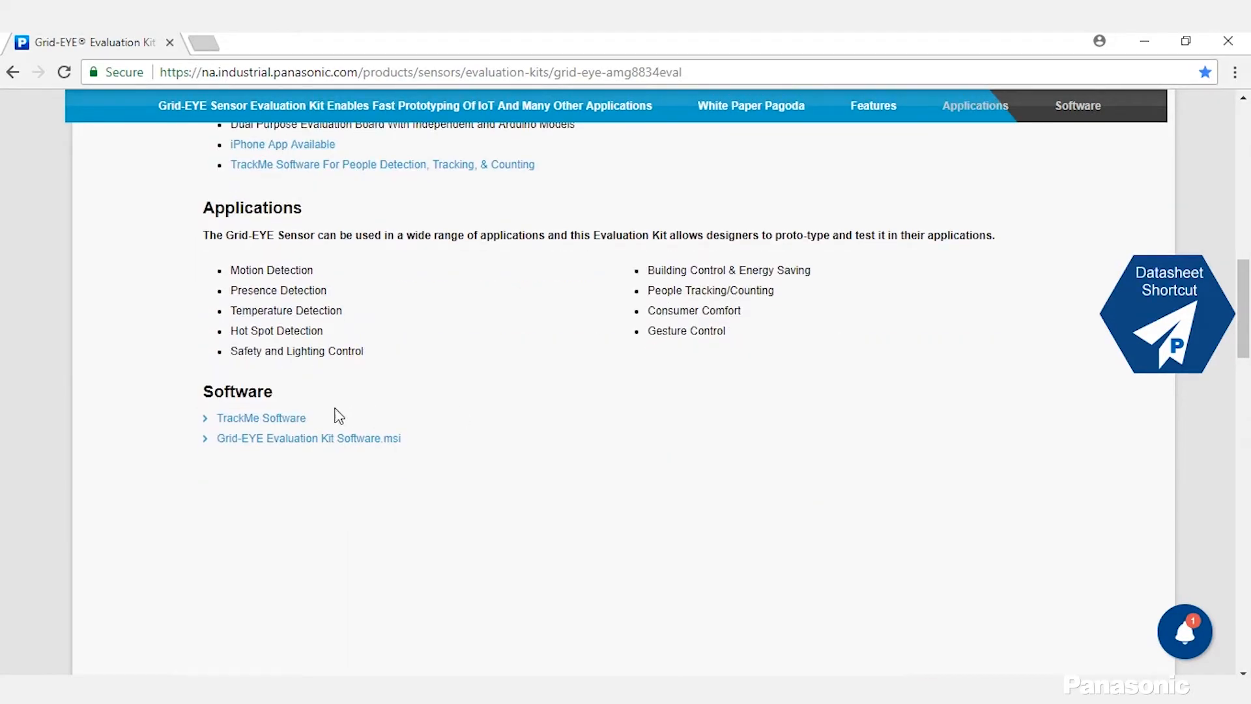
Step: Download the Grid-EYE TrackMe Setup 1.3.0 installer from the TrackMe Software page to the desktop
left_click(261, 417)
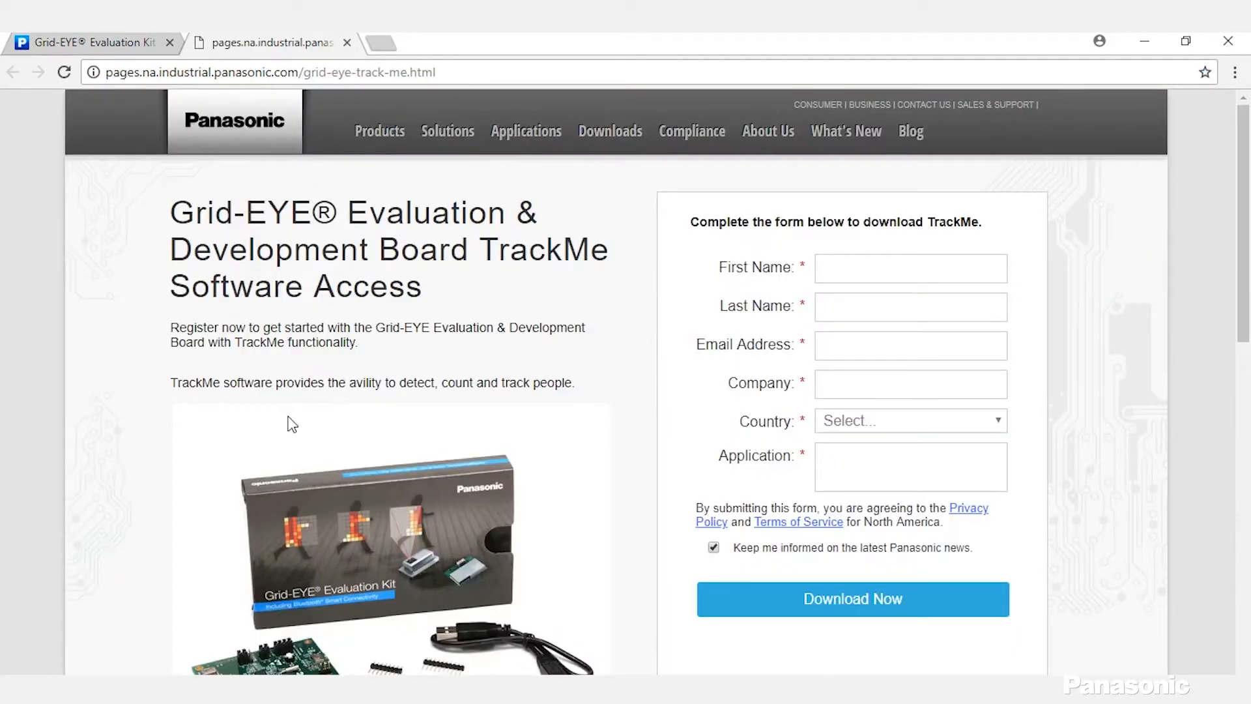
left_click(852, 598)
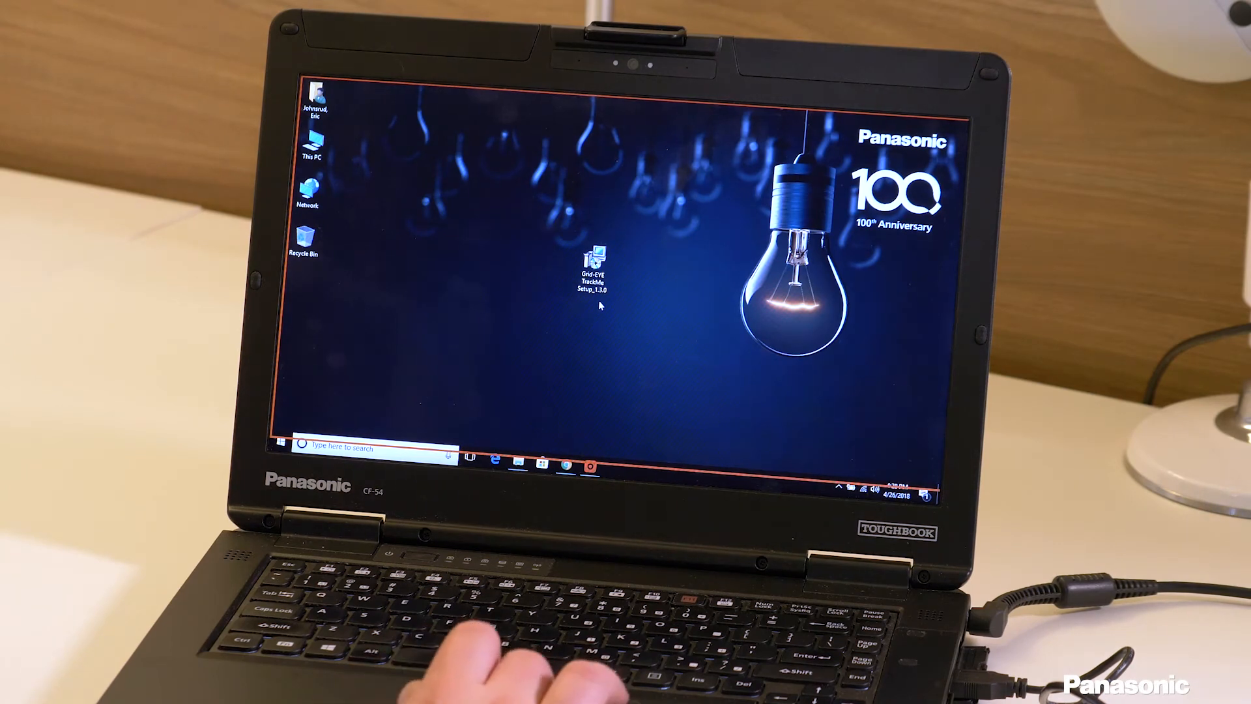
Step: Run the TrackMe setup wizard, keeping the default Panasonic folder and Just me option
double_click(594, 262)
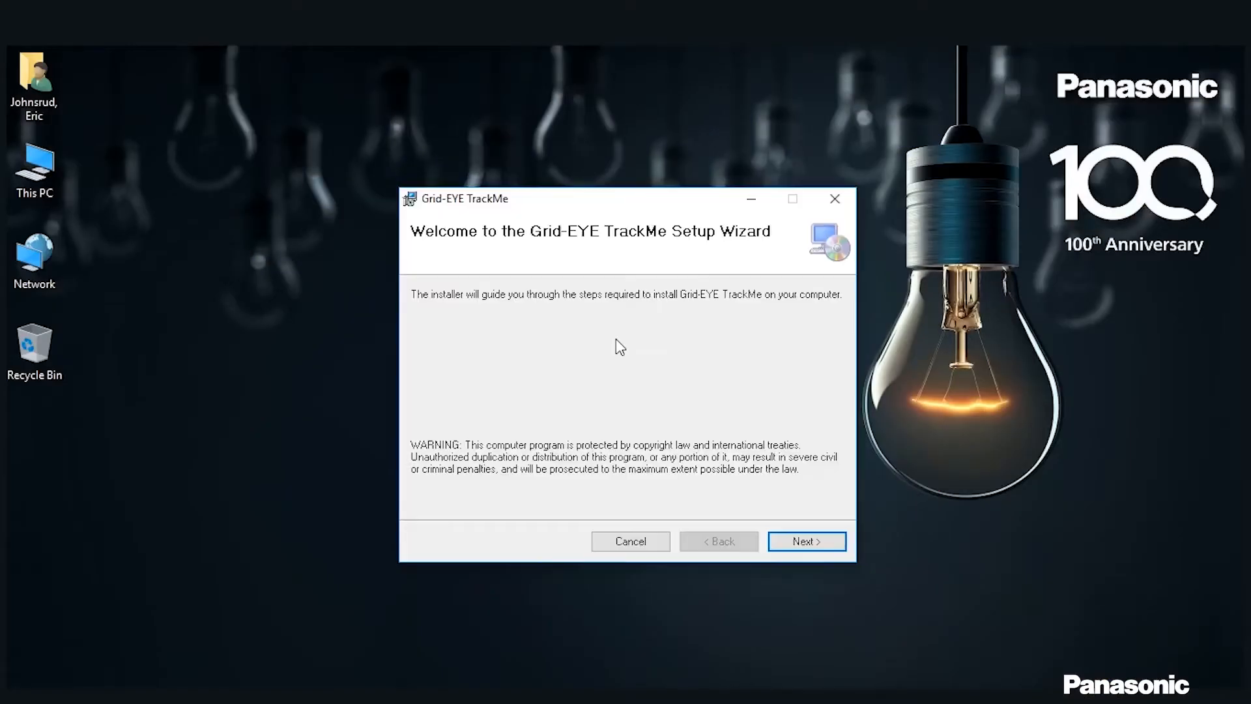
mouse_move(668, 376)
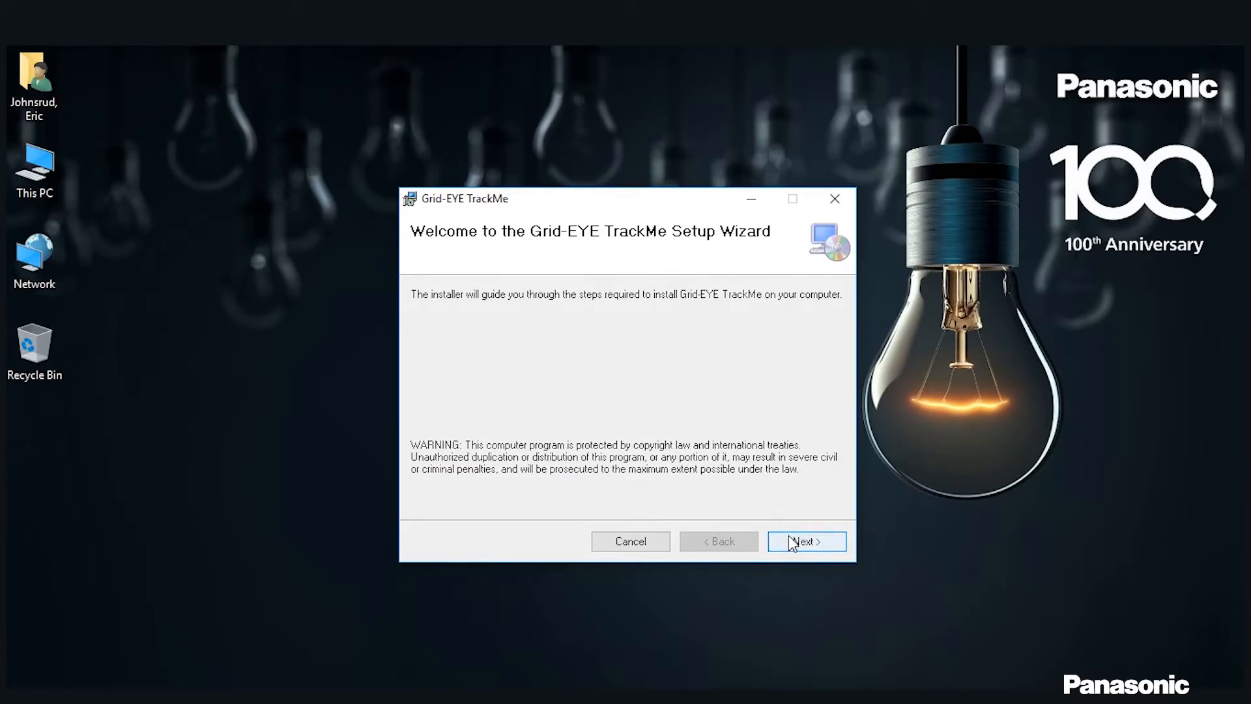
left_click(806, 541)
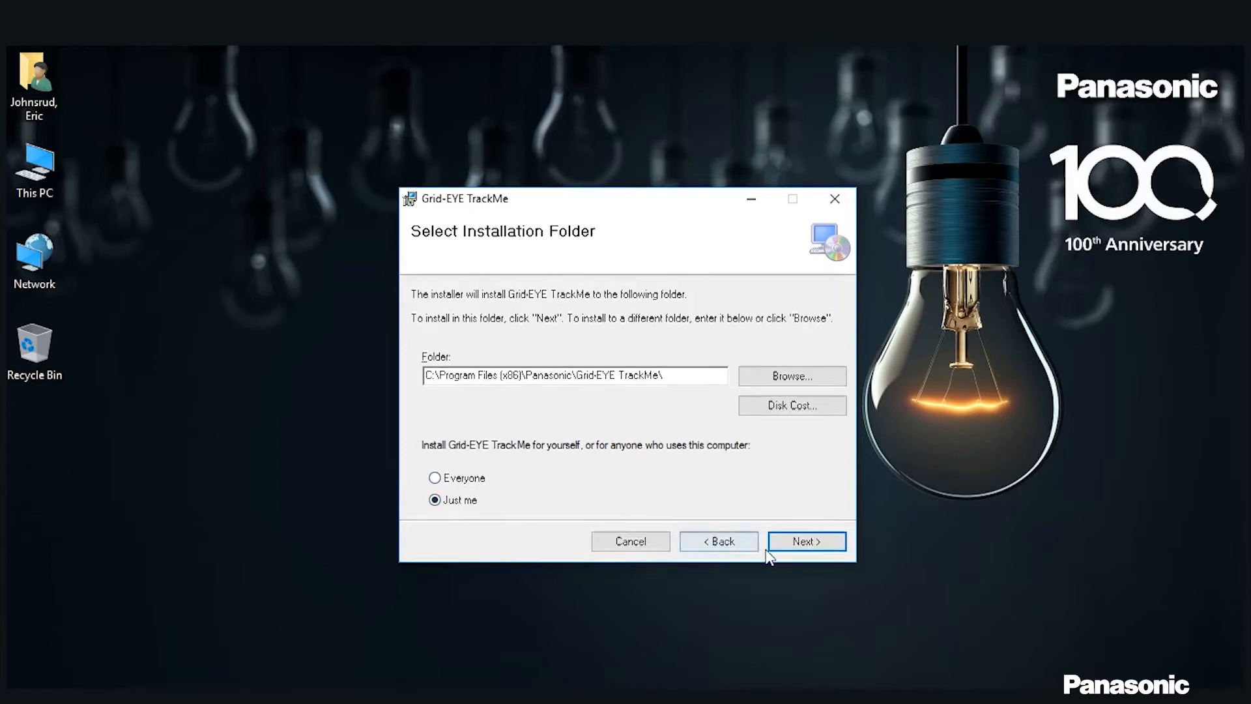
left_click(806, 541)
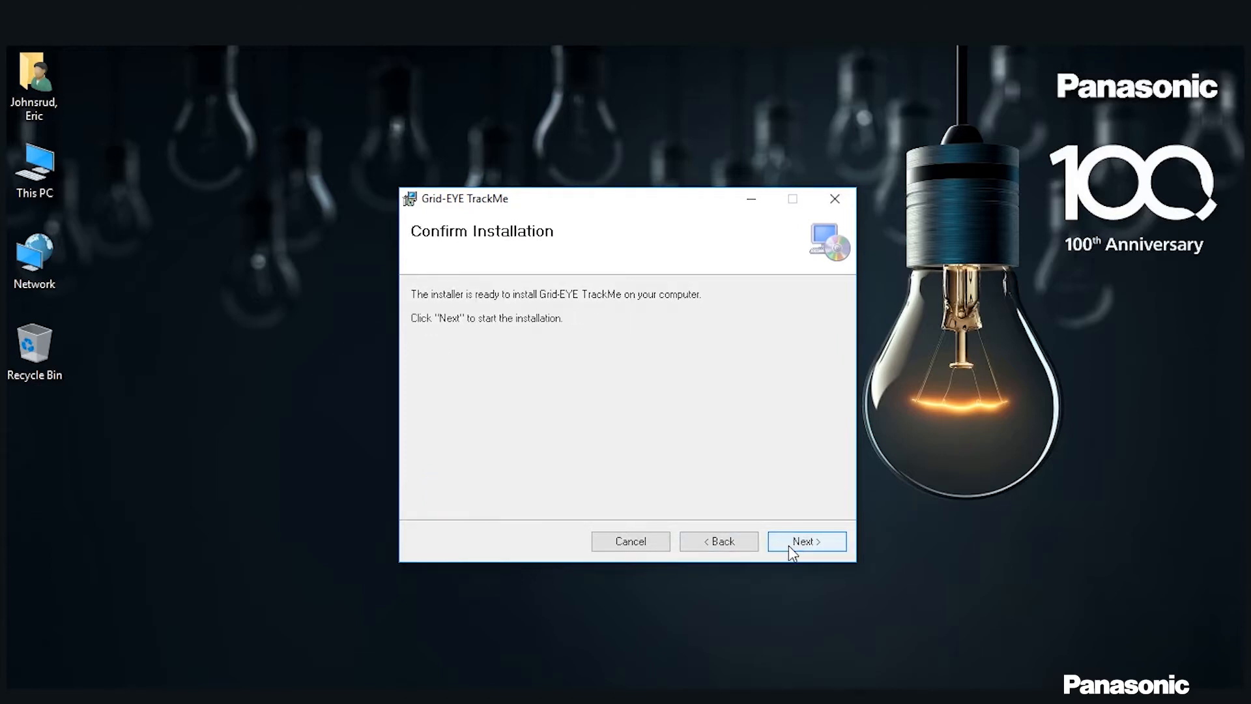
left_click(805, 541)
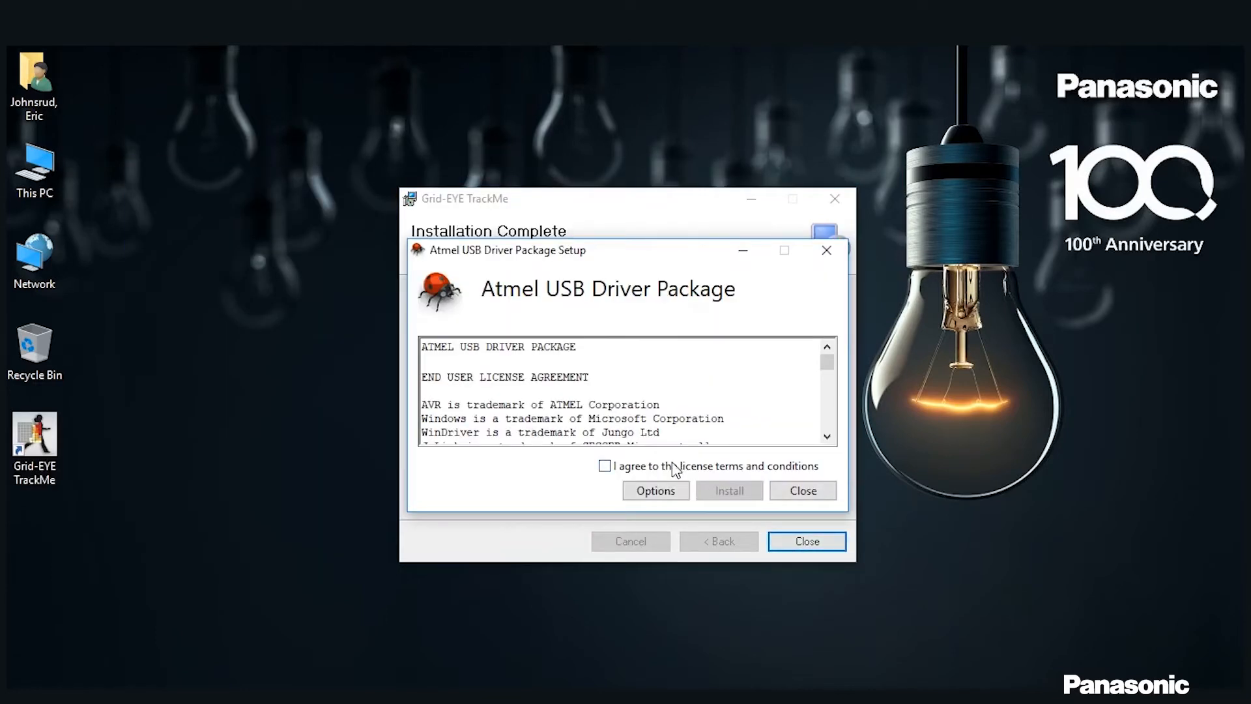
Step: Agree to the Atmel USB Driver Package license terms and install the driver
left_click(605, 466)
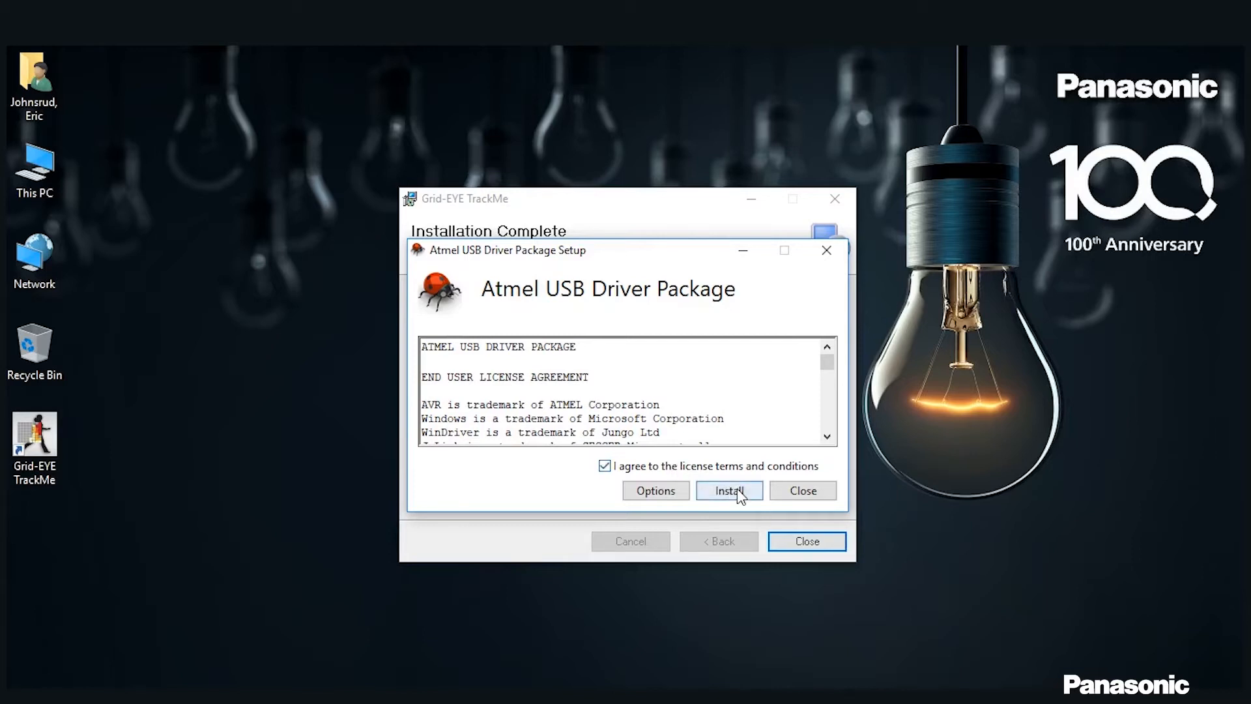
left_click(727, 490)
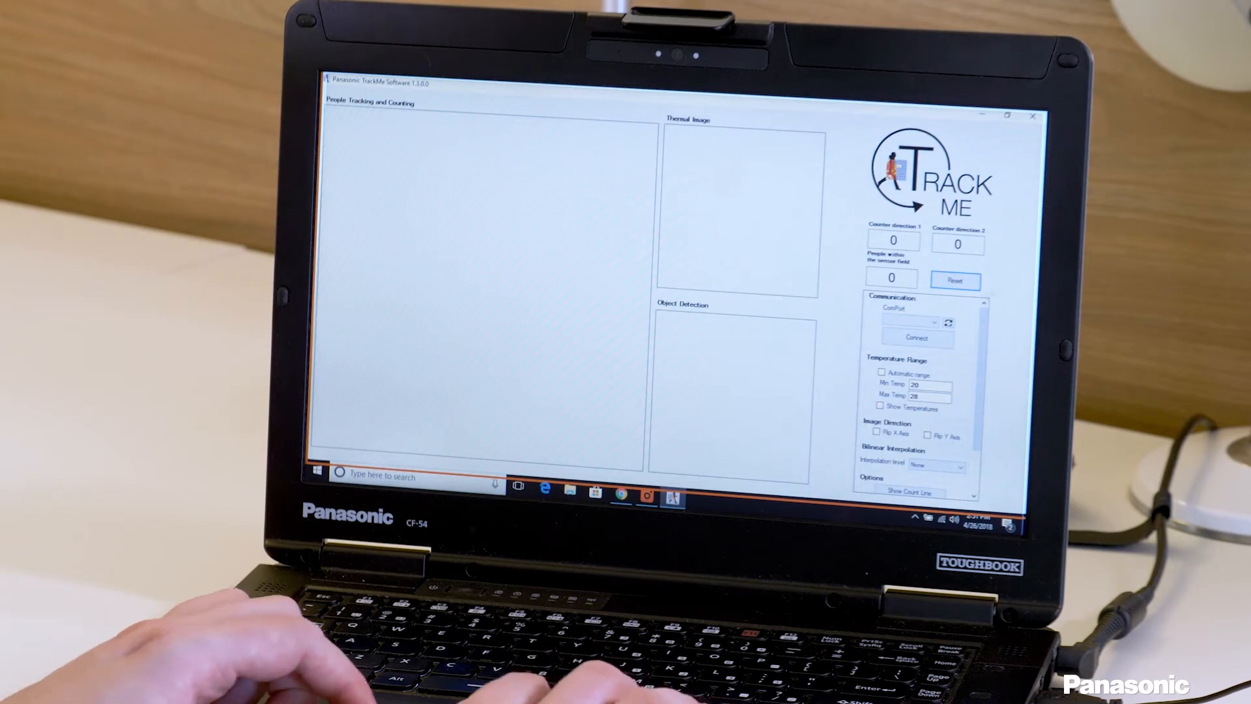
Step: Refresh the ComPort list and pick COM5 for the Grid-EYE sensor connection
left_click(1007, 116)
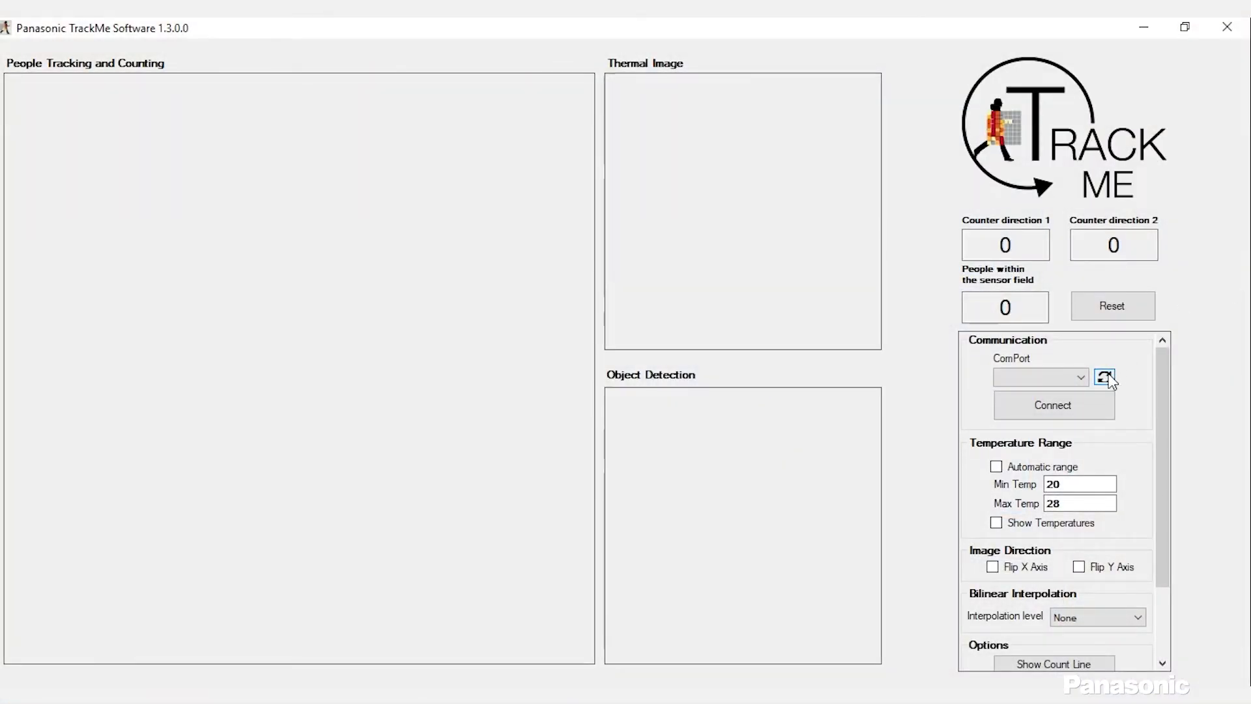
left_click(1040, 377)
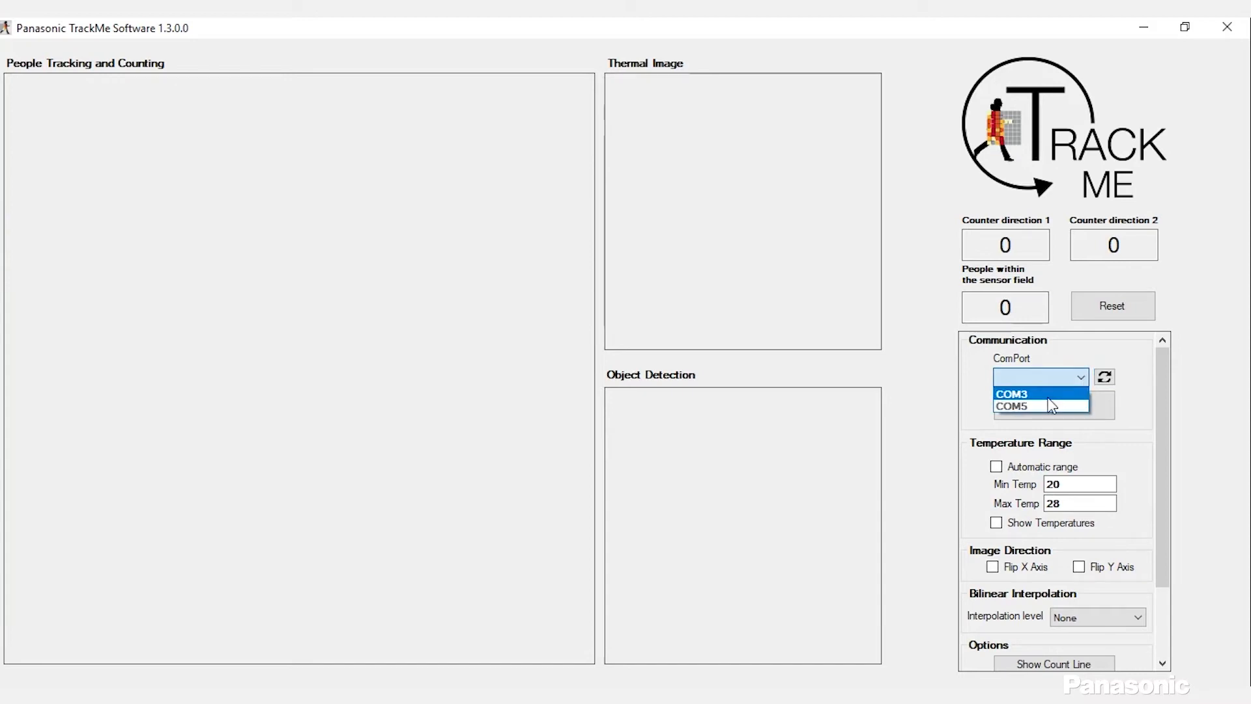
left_click(1012, 406)
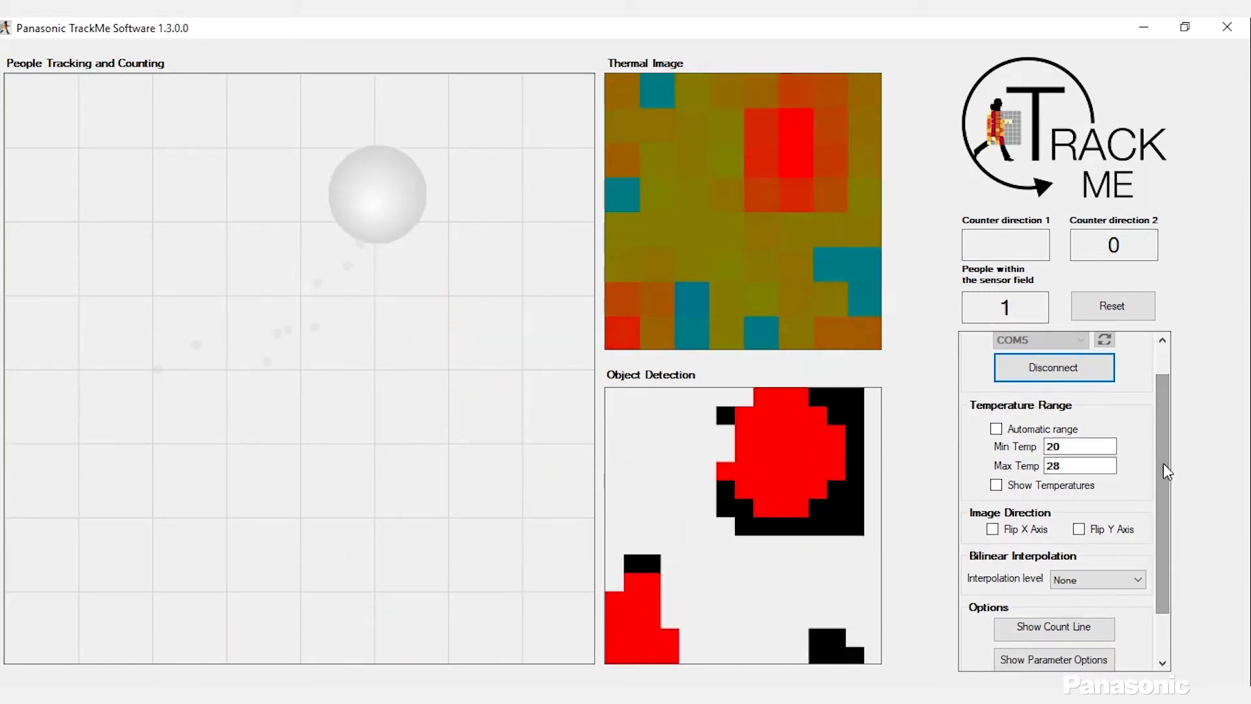
Step: Turn on Show Temperatures to display per-cell readings on the live thermal image
left_click(996, 485)
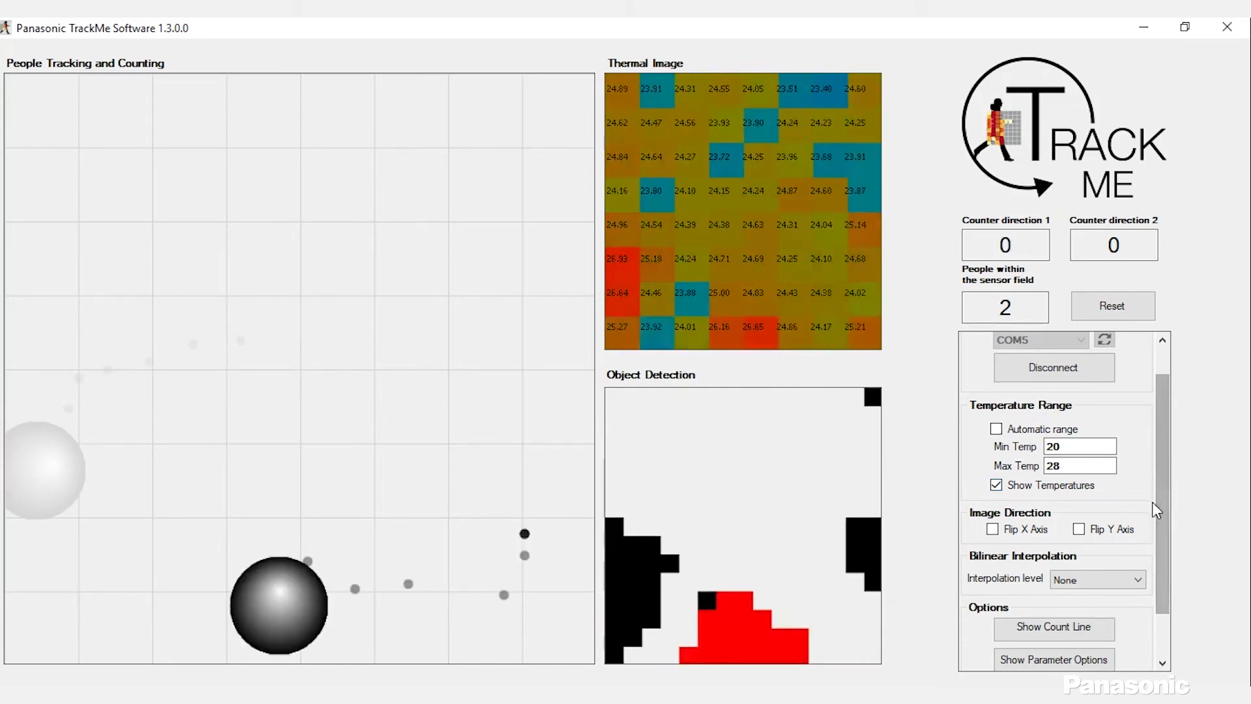
left_click(1095, 579)
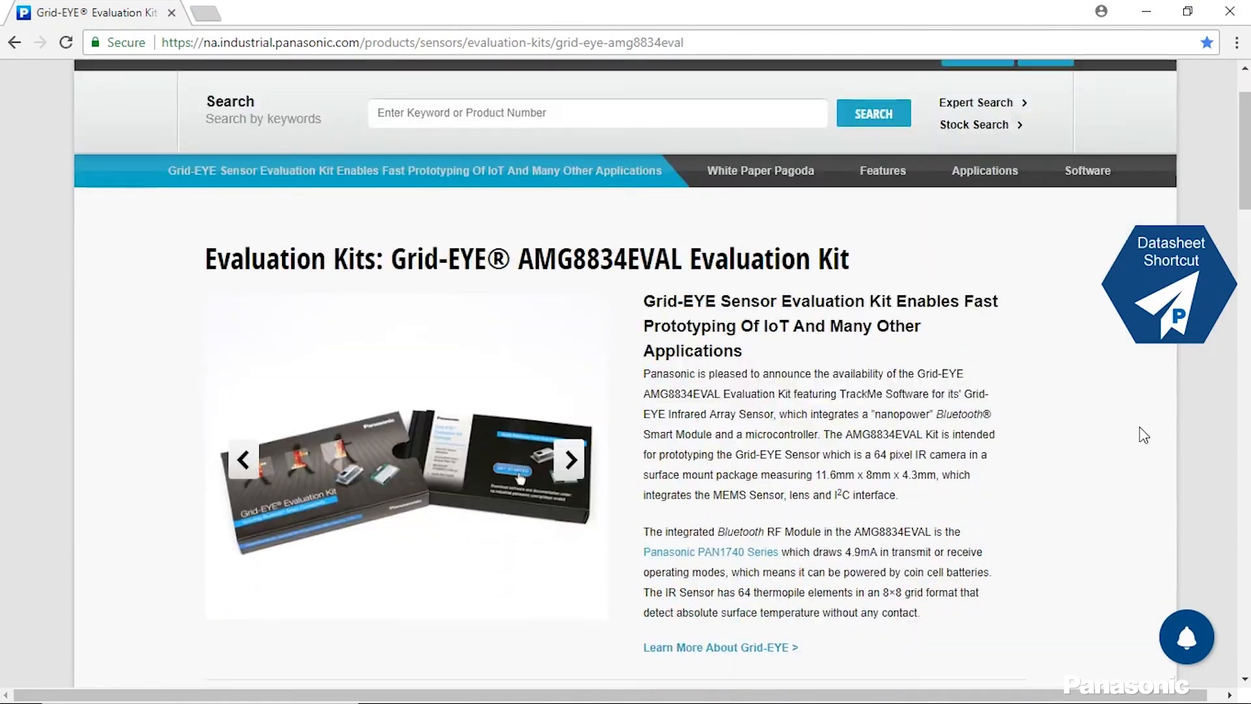
scroll("down", 3)
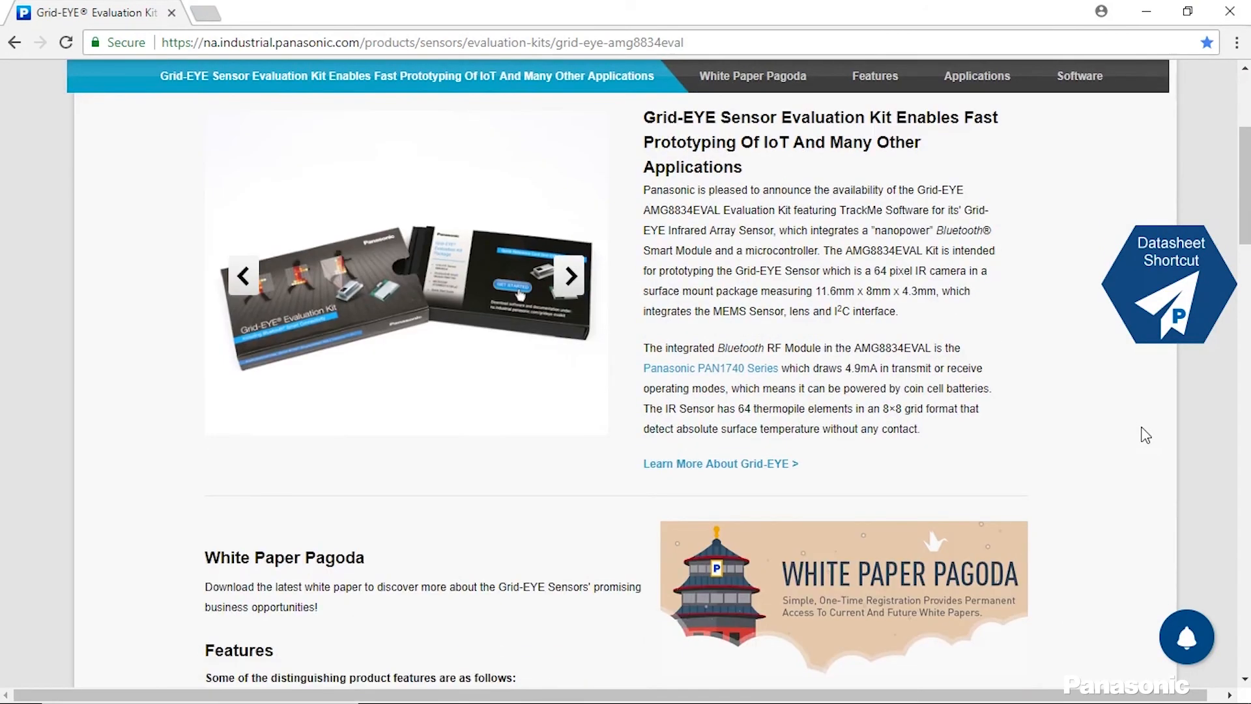
scroll("down", 3)
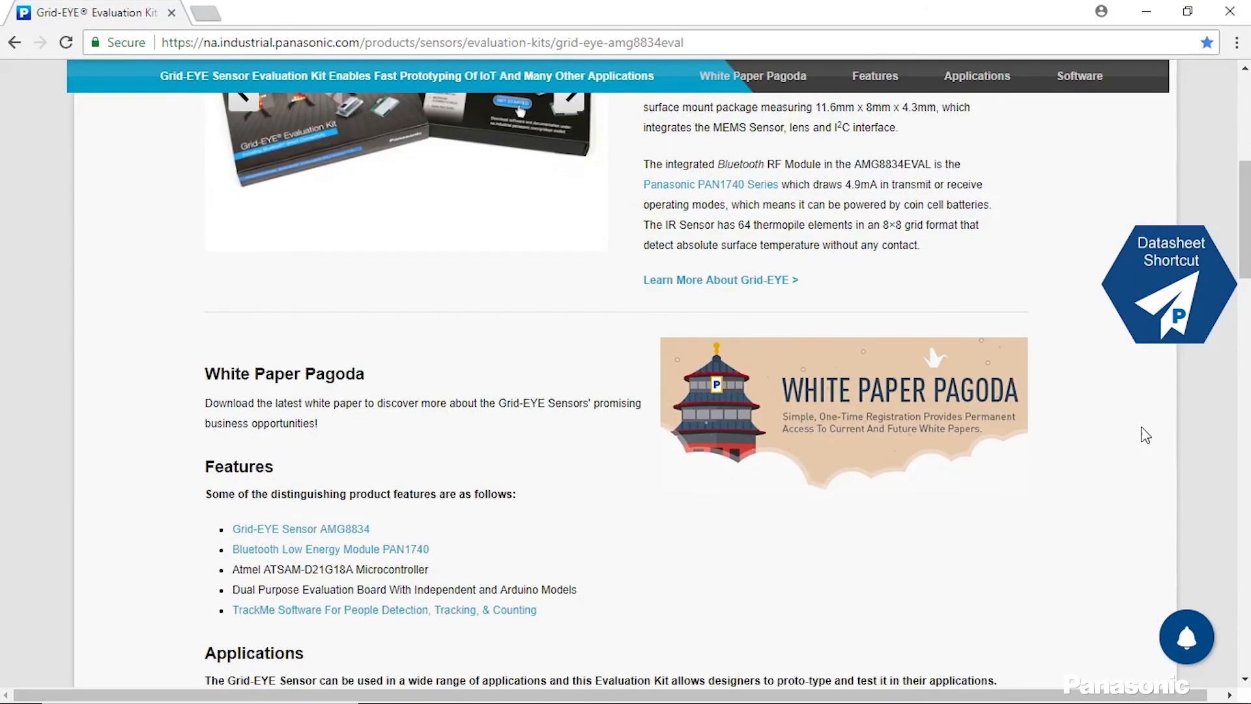
scroll("down", 3)
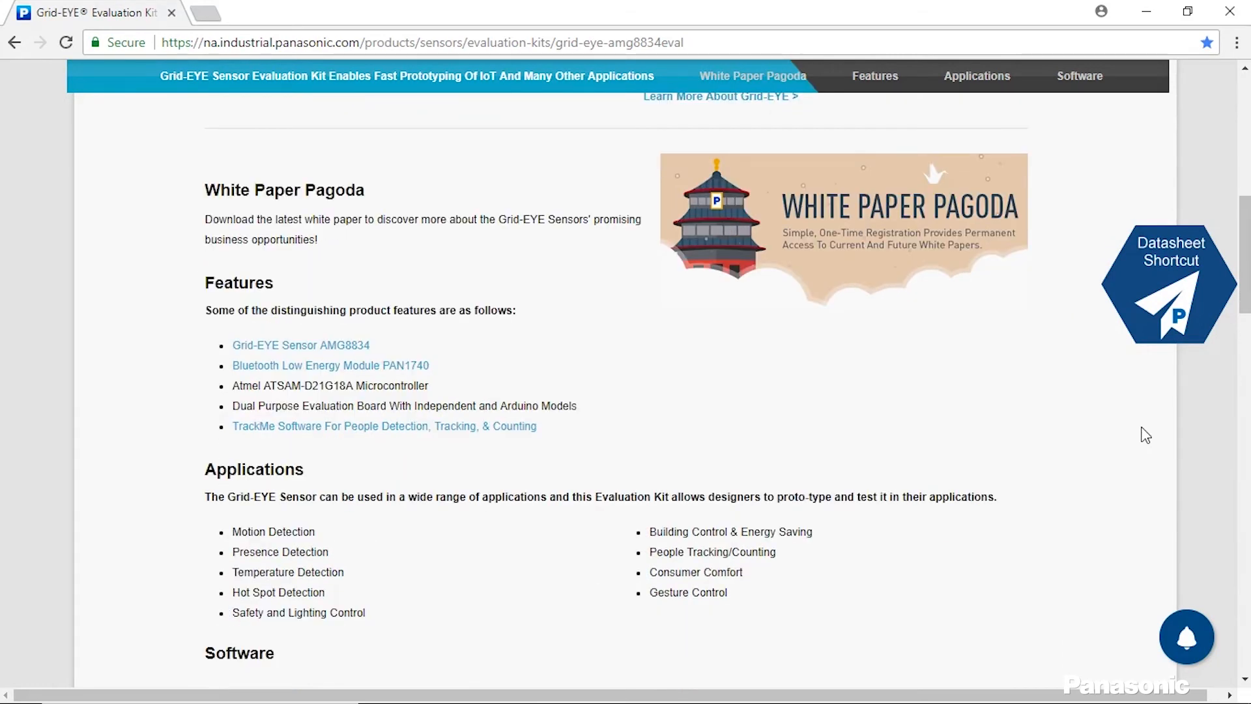
scroll("down", 3)
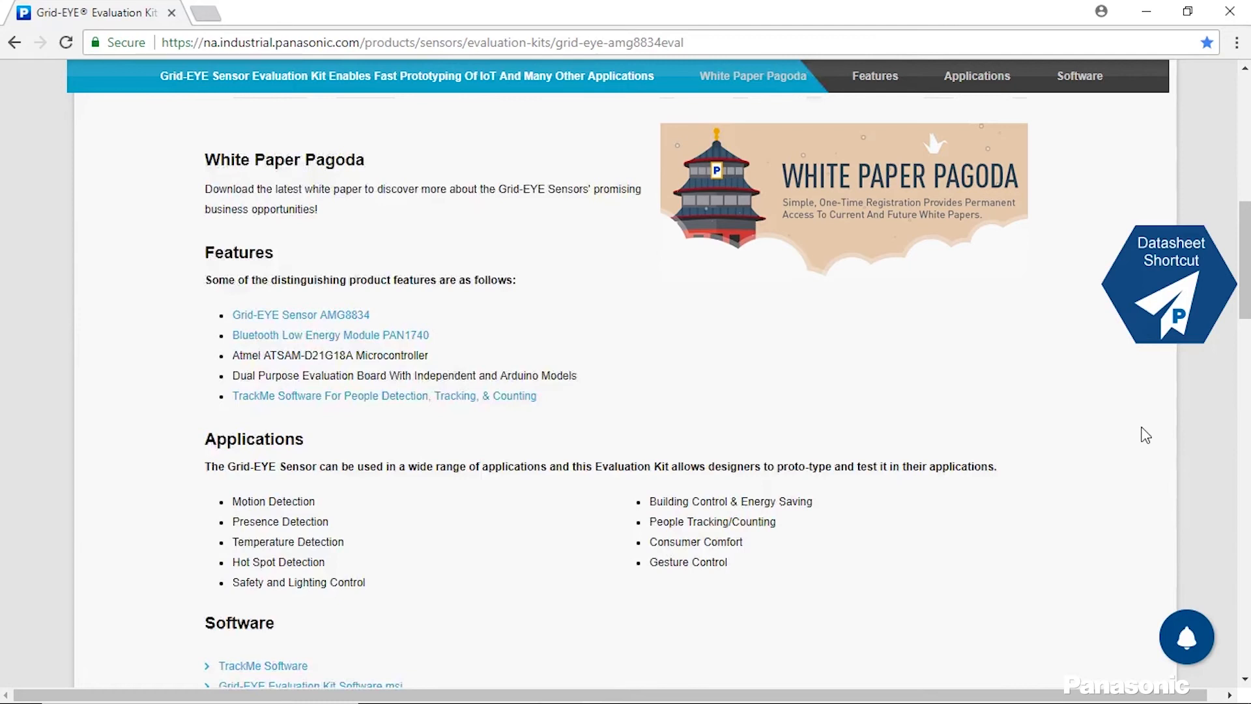
scroll("down", 3)
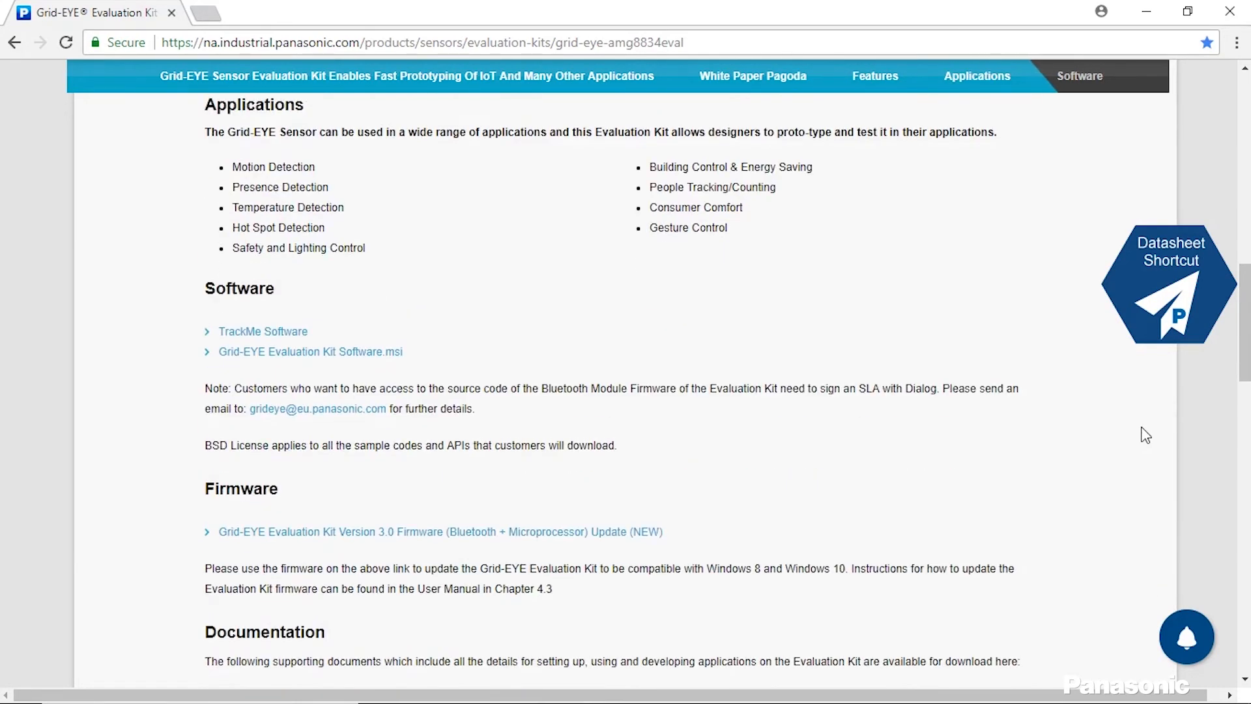
scroll("down", 3)
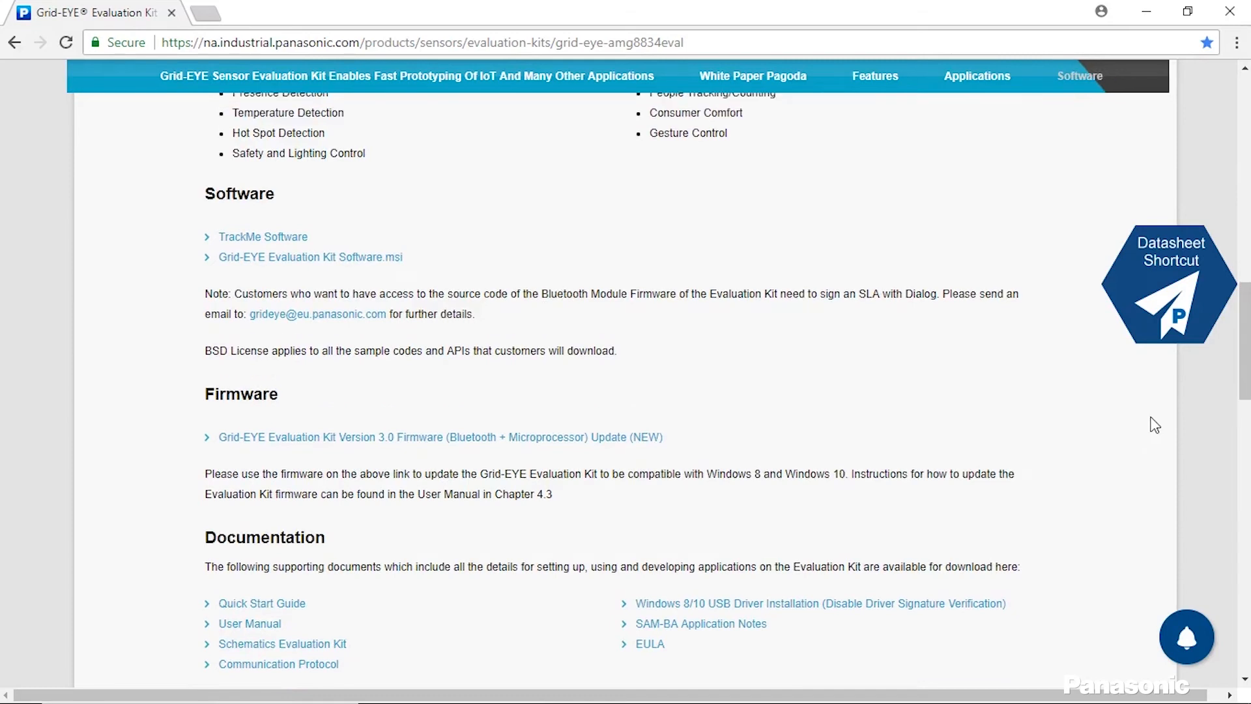
scroll("down", 3)
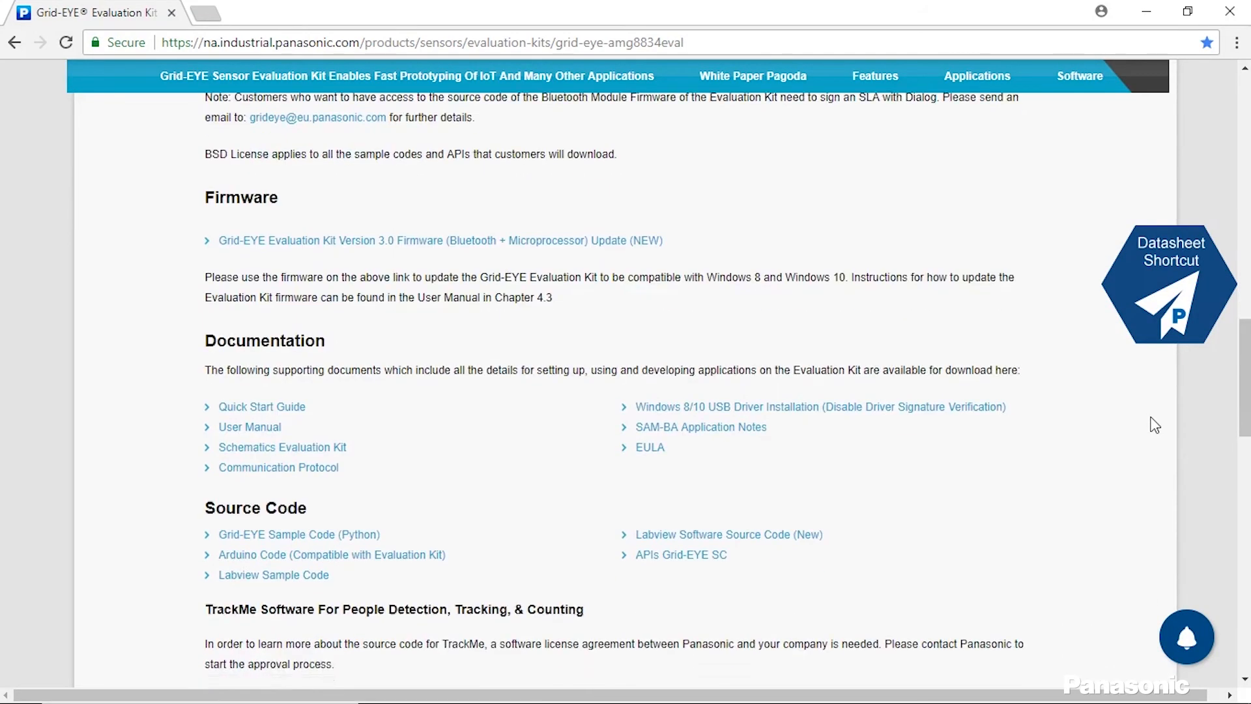
scroll("down", 3)
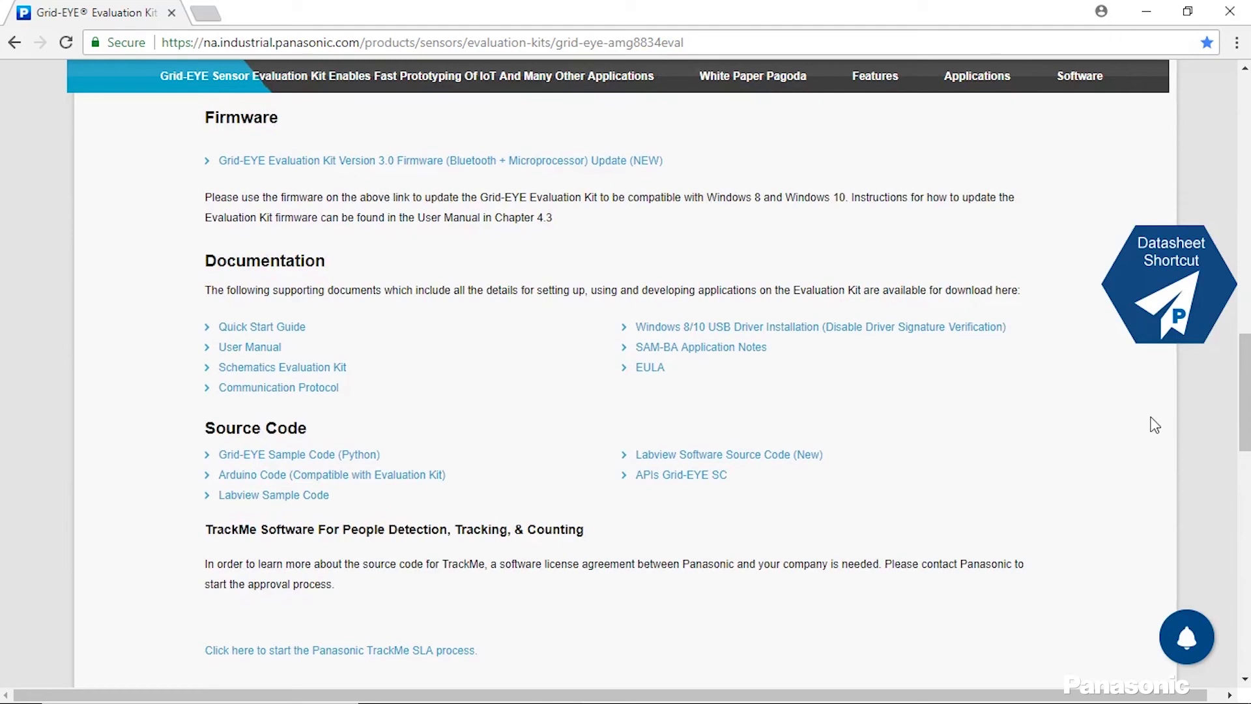
scroll("down", 3)
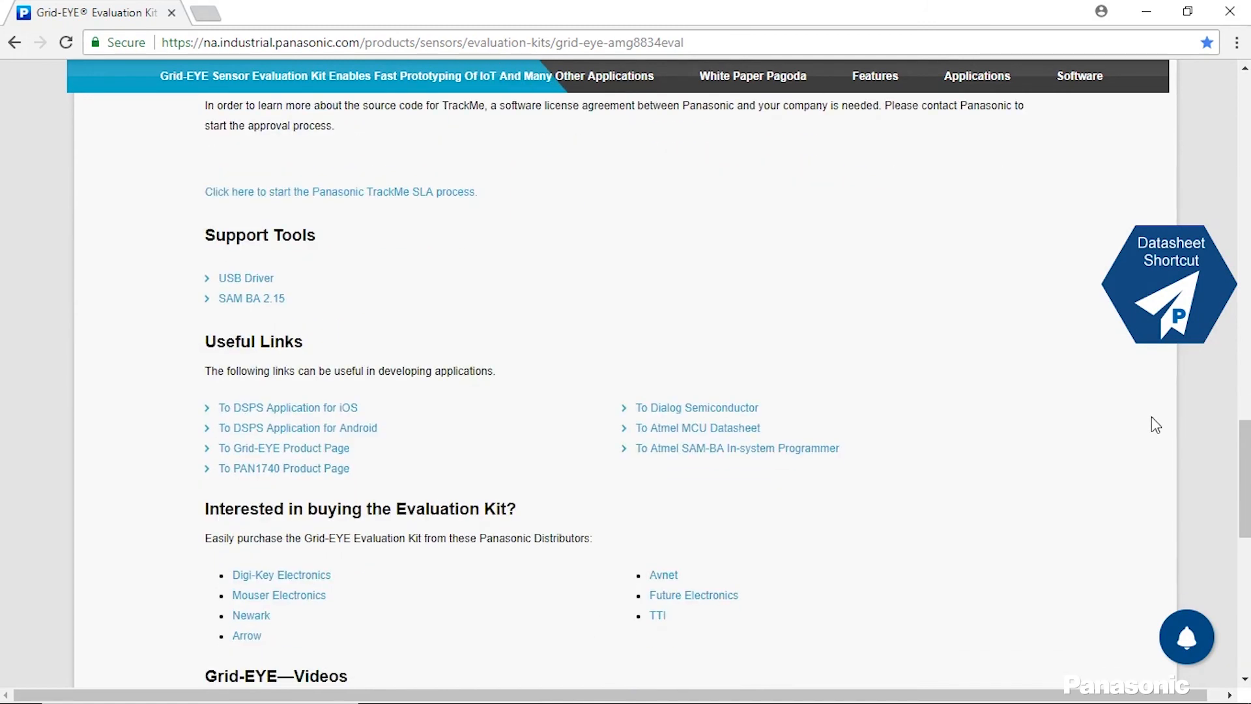
scroll("down", 3)
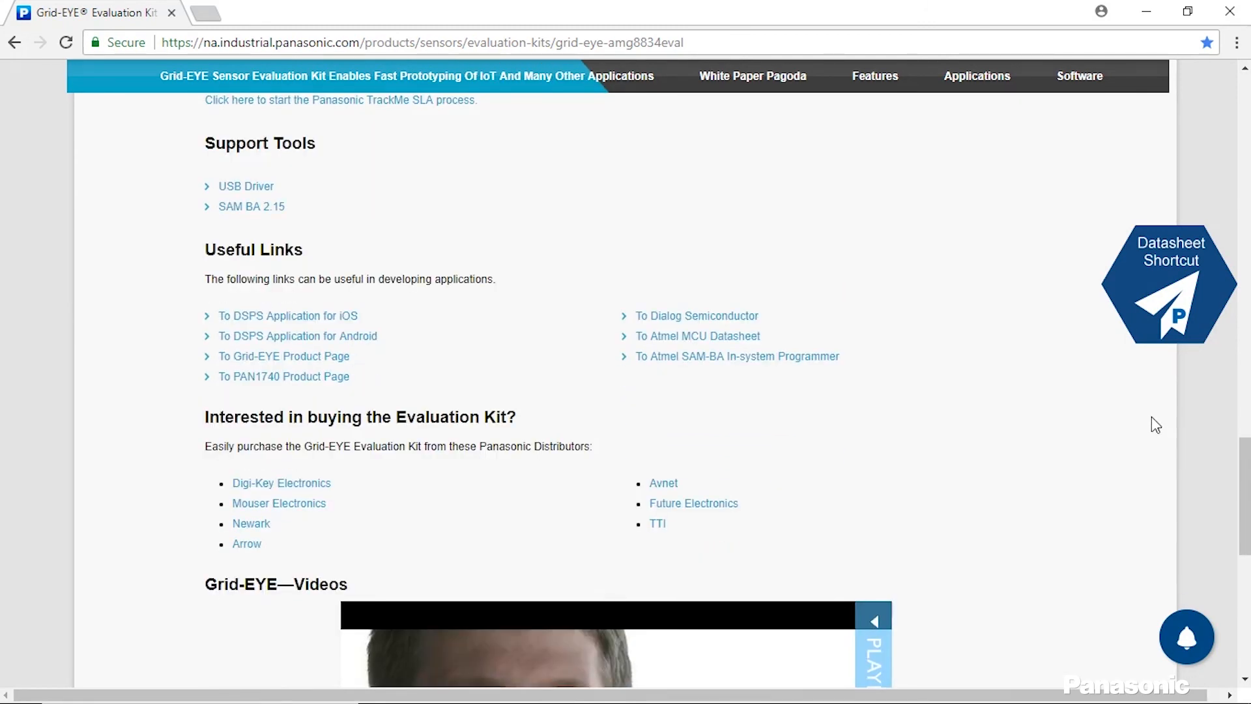
mouse_move(1142, 319)
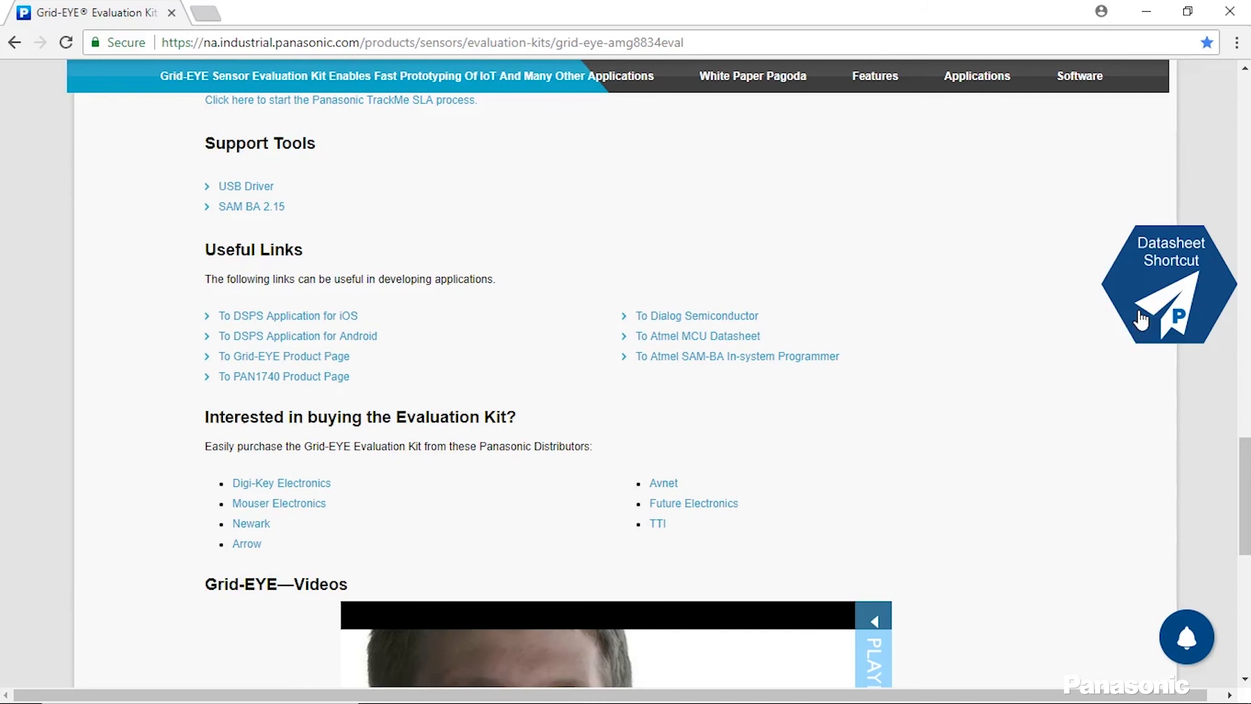